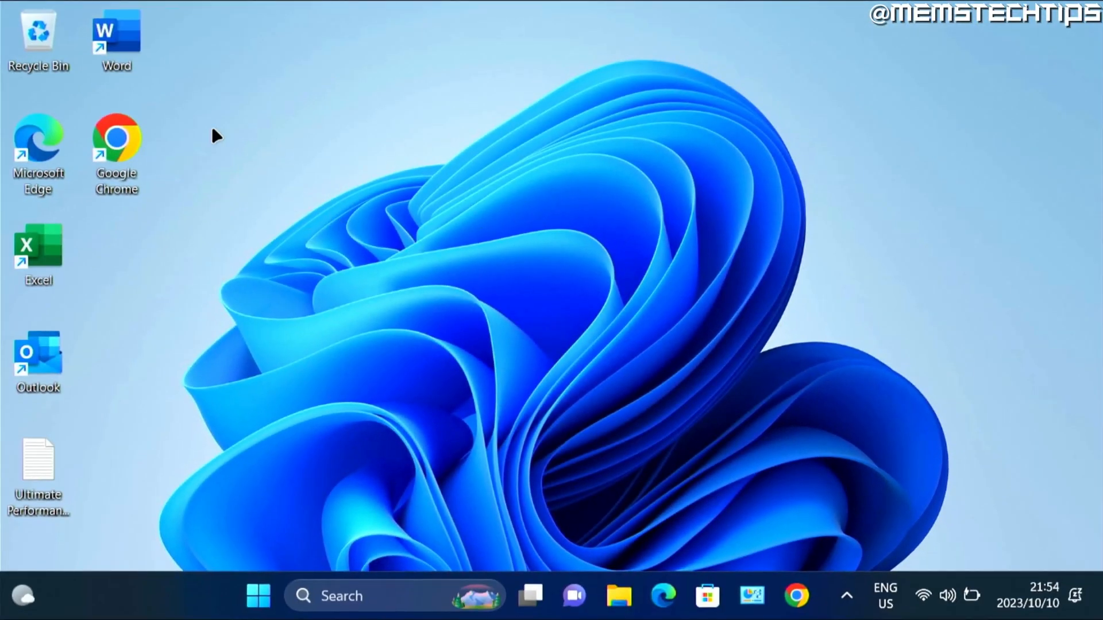
# - Launch Chrome and search for 'car', which returns Yahoo search results
pyautogui.click(796, 597)
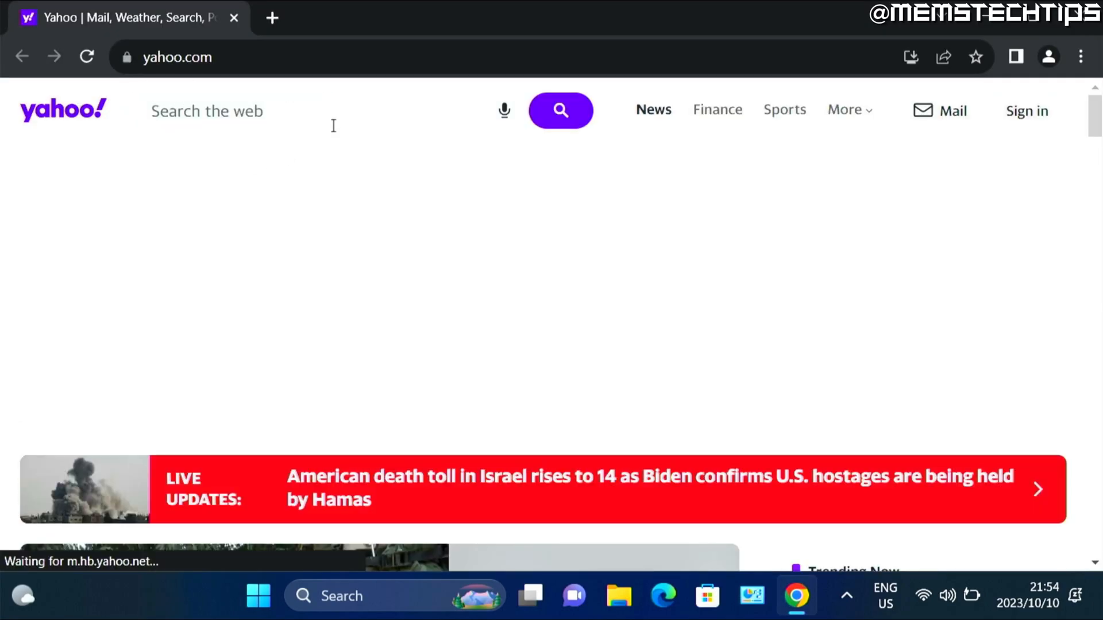
pyautogui.write('car')
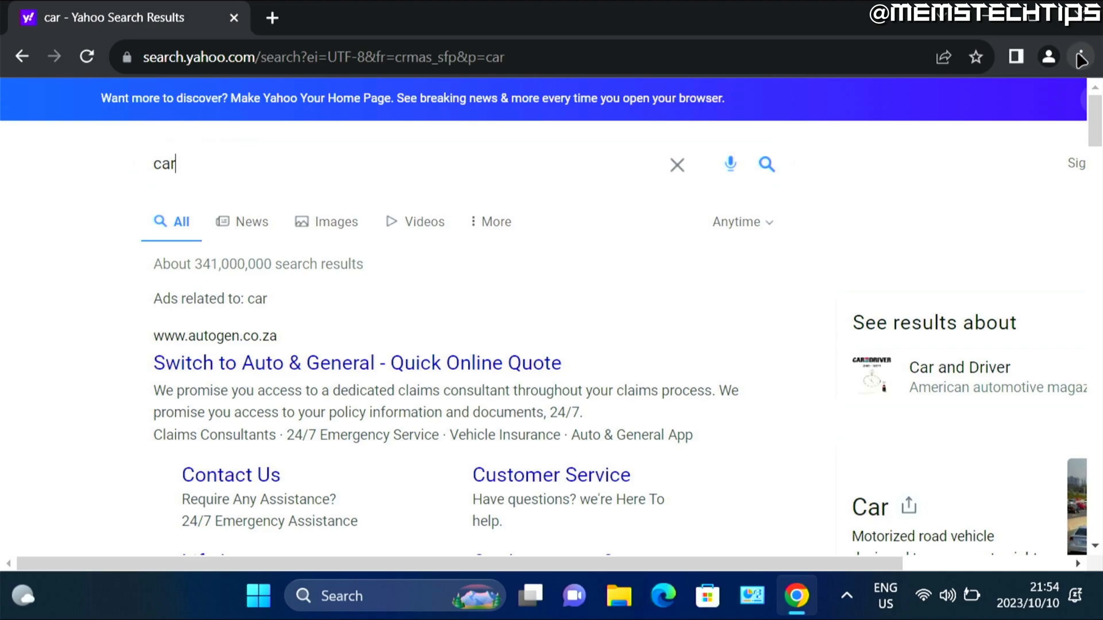
# - Filter Chrome Settings for 'new tab' and scroll to On startup, showing Yahoo's homepage
pyautogui.click(1082, 56)
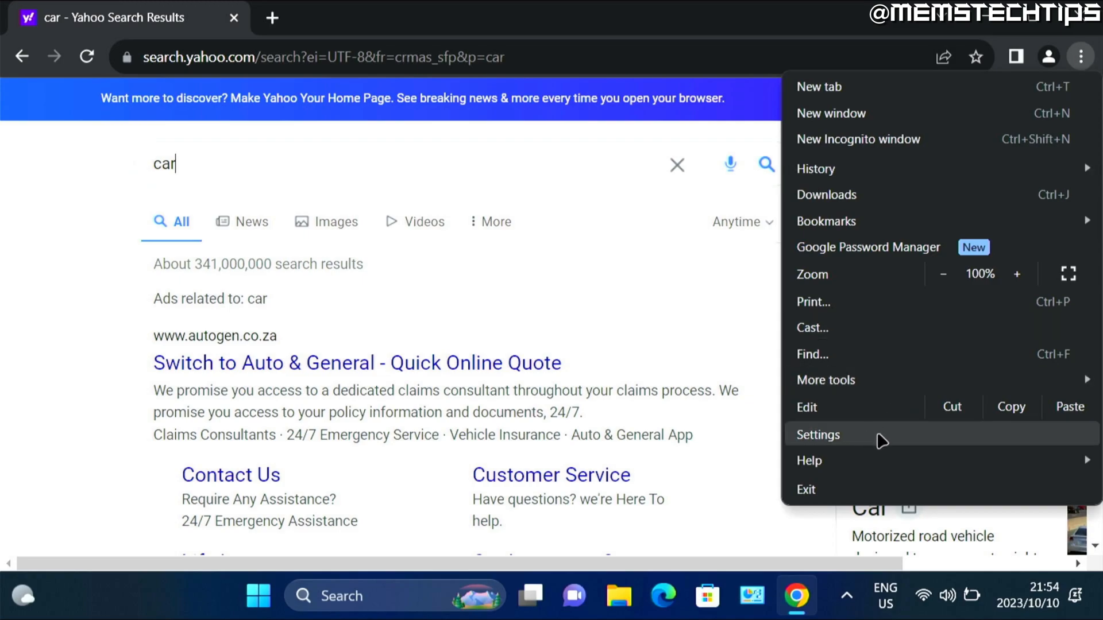
pyautogui.click(818, 435)
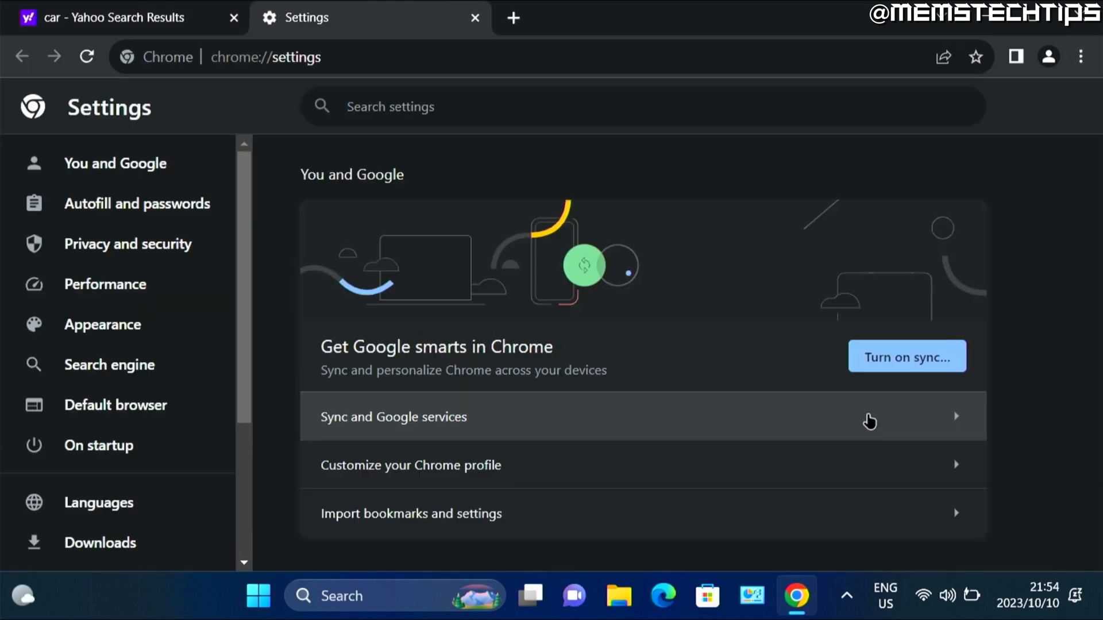
pyautogui.click(373, 107)
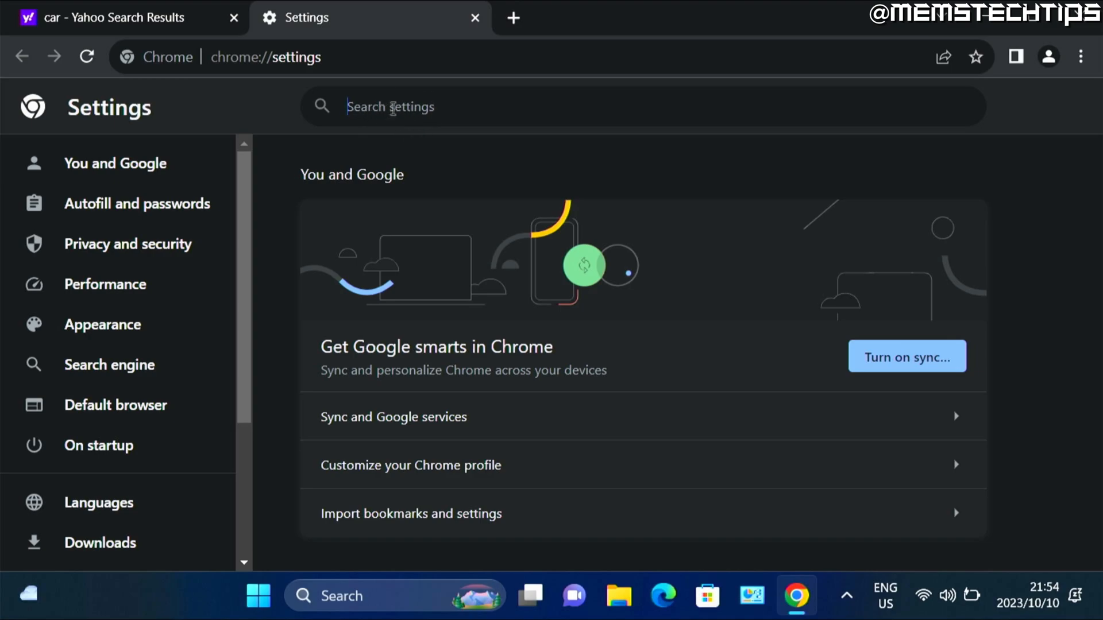
pyautogui.write('new tab')
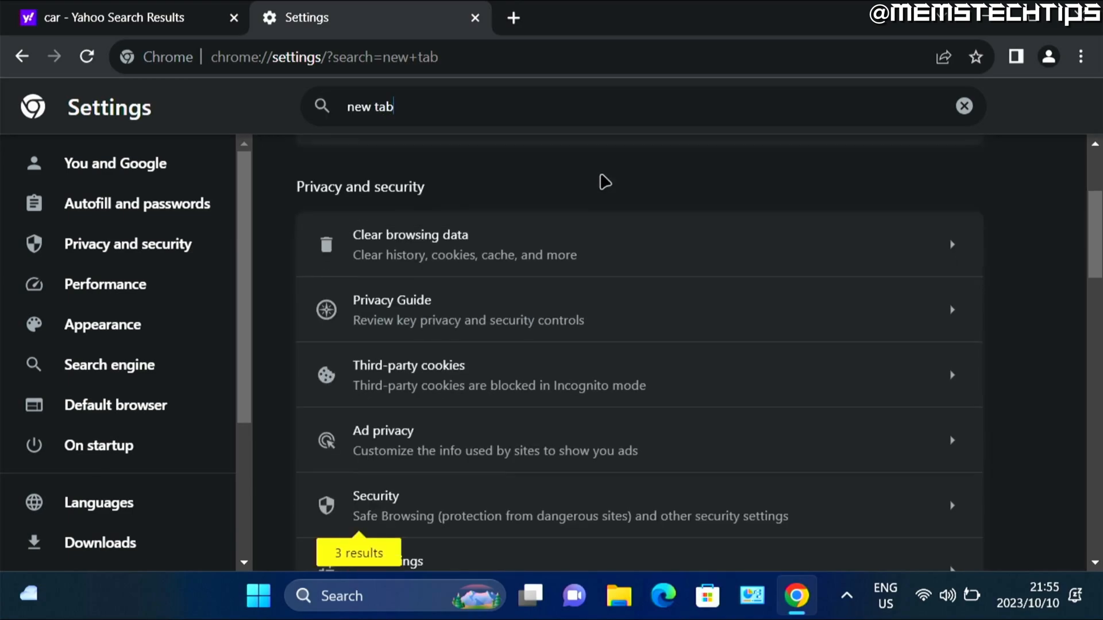
pyautogui.scroll(-3)
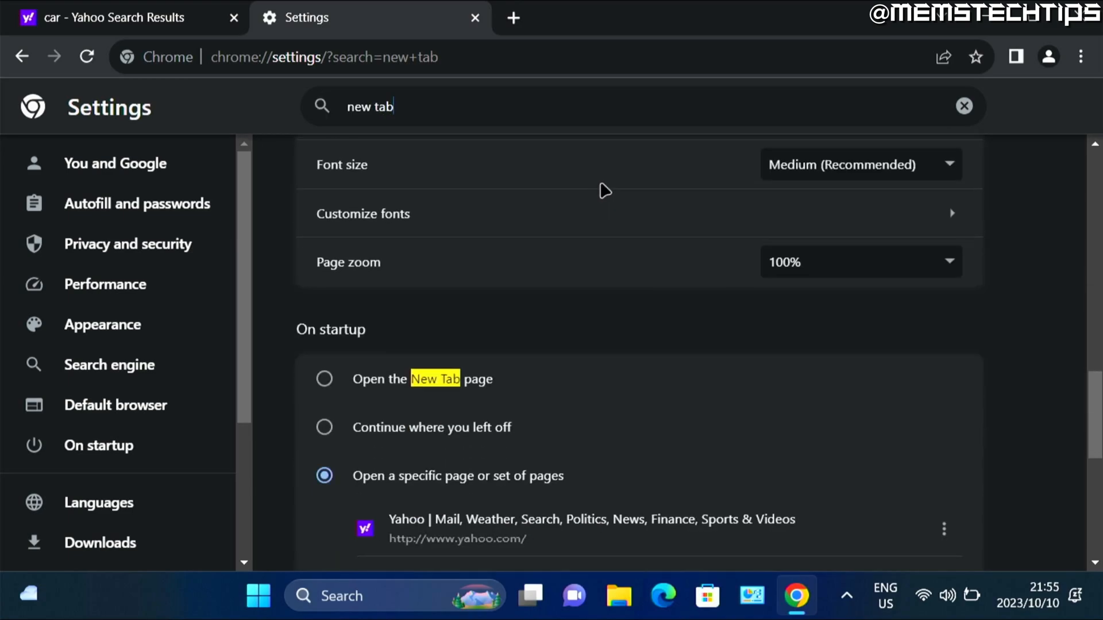
pyautogui.scroll(-3)
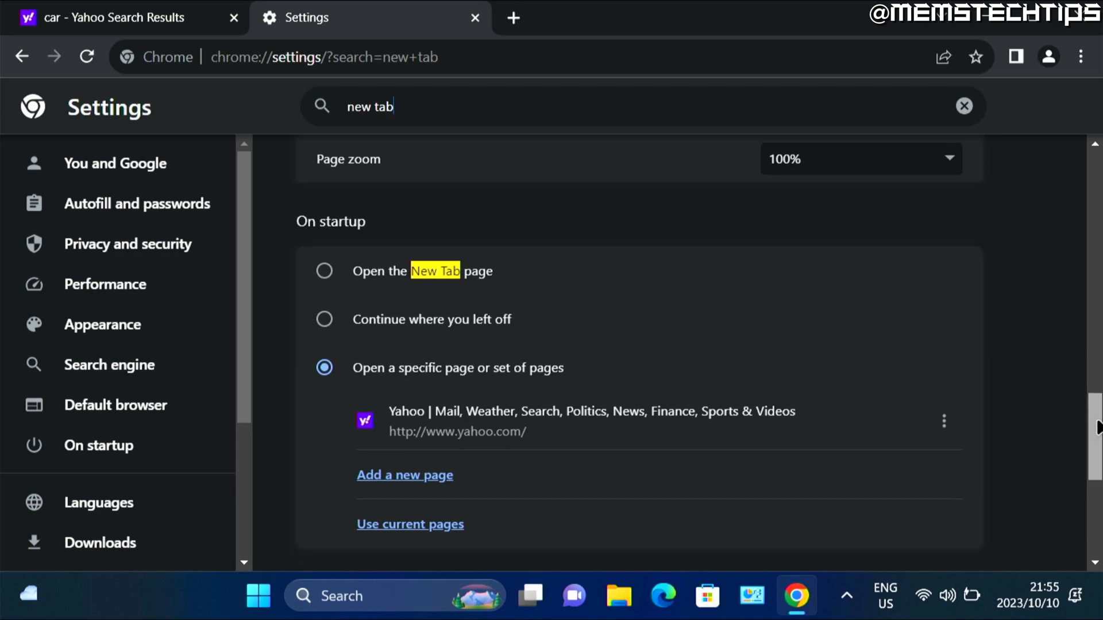
pyautogui.scroll(-3)
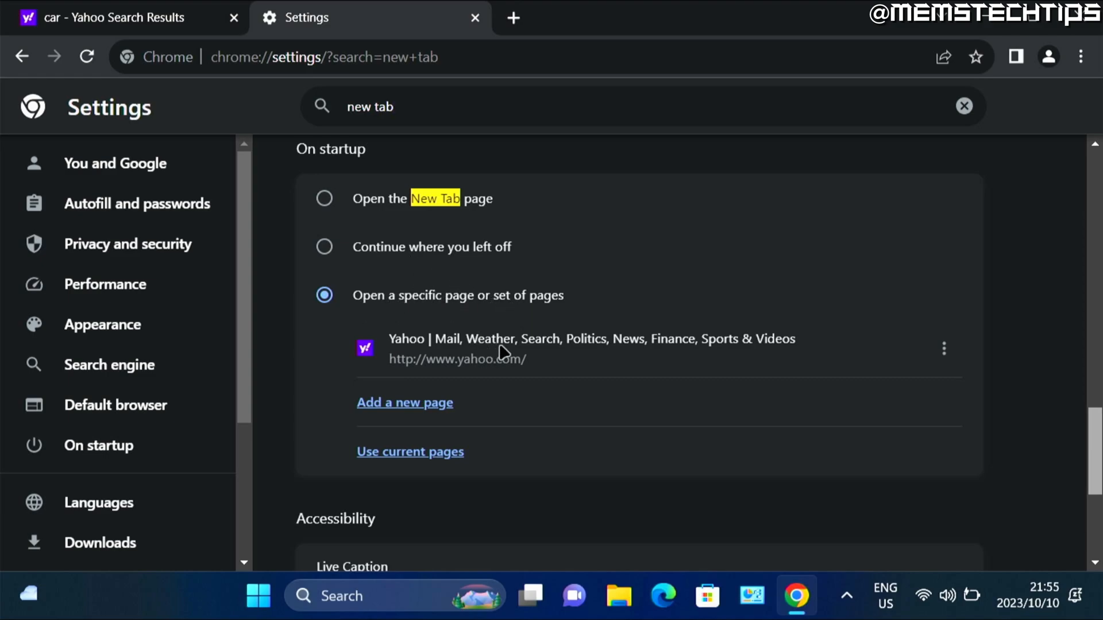
pyautogui.moveTo(853, 355)
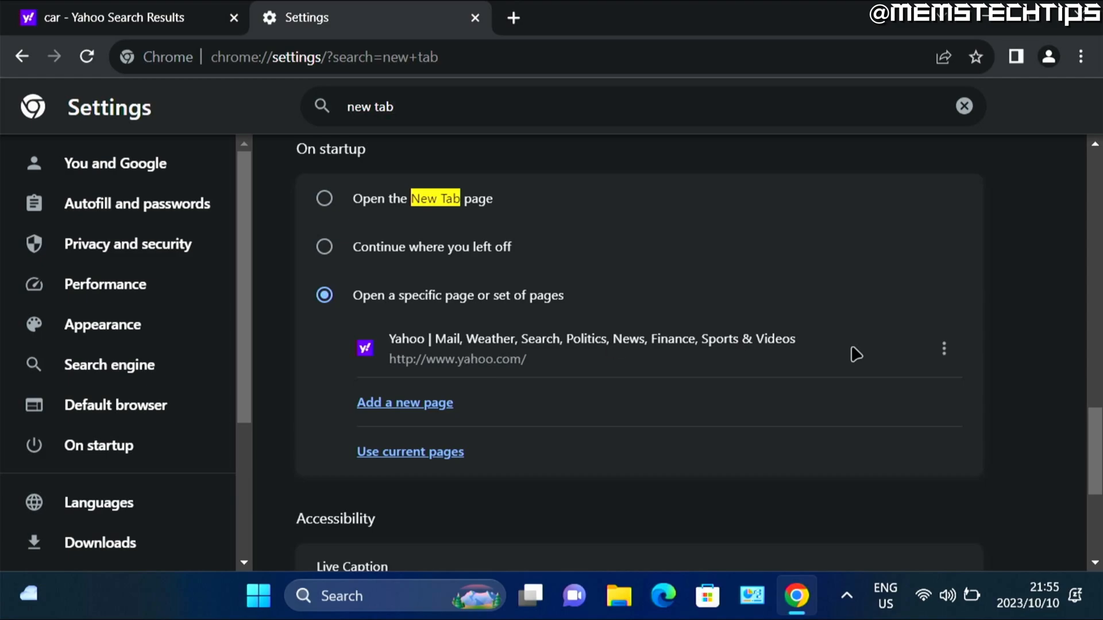
# - Remove the Yahoo startup page, then filter settings for 'search engine'
pyautogui.click(943, 348)
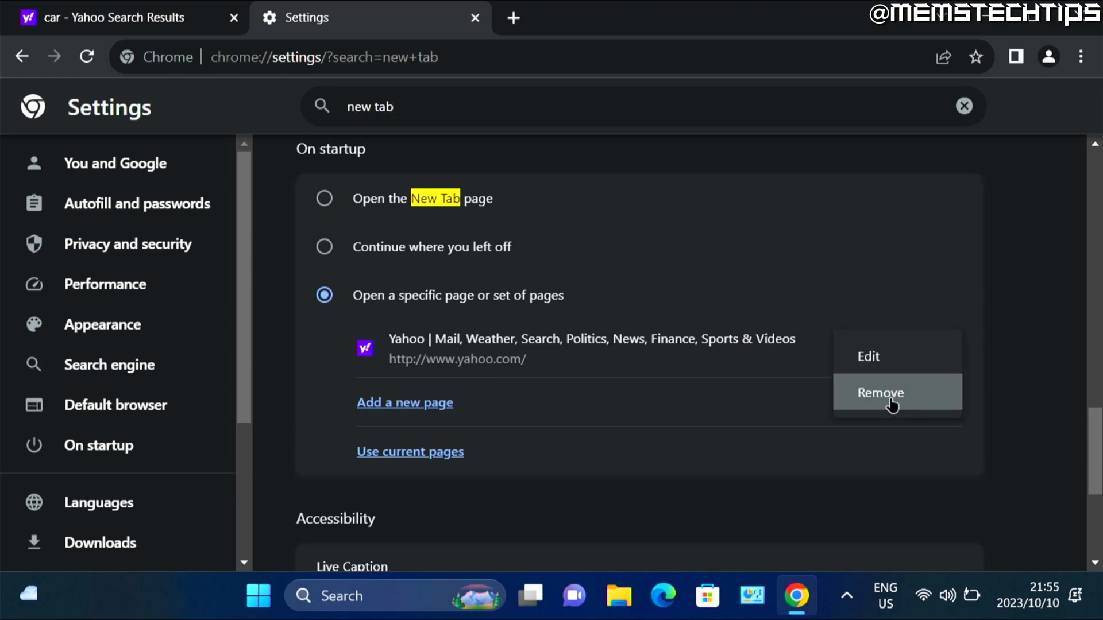
pyautogui.click(880, 393)
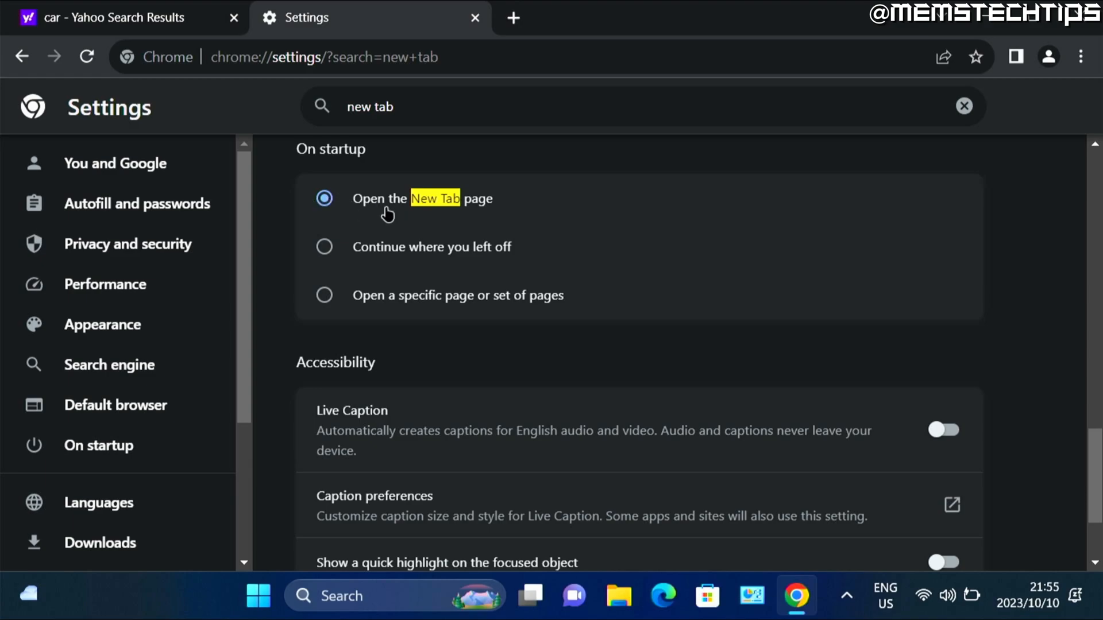
pyautogui.moveTo(446, 207)
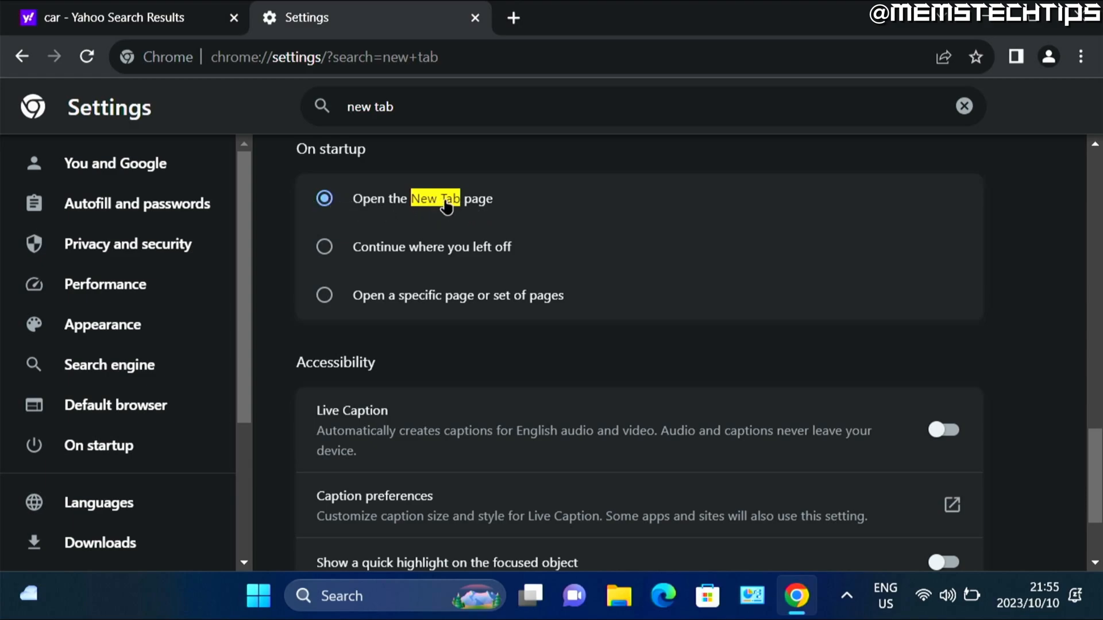
pyautogui.moveTo(436, 107)
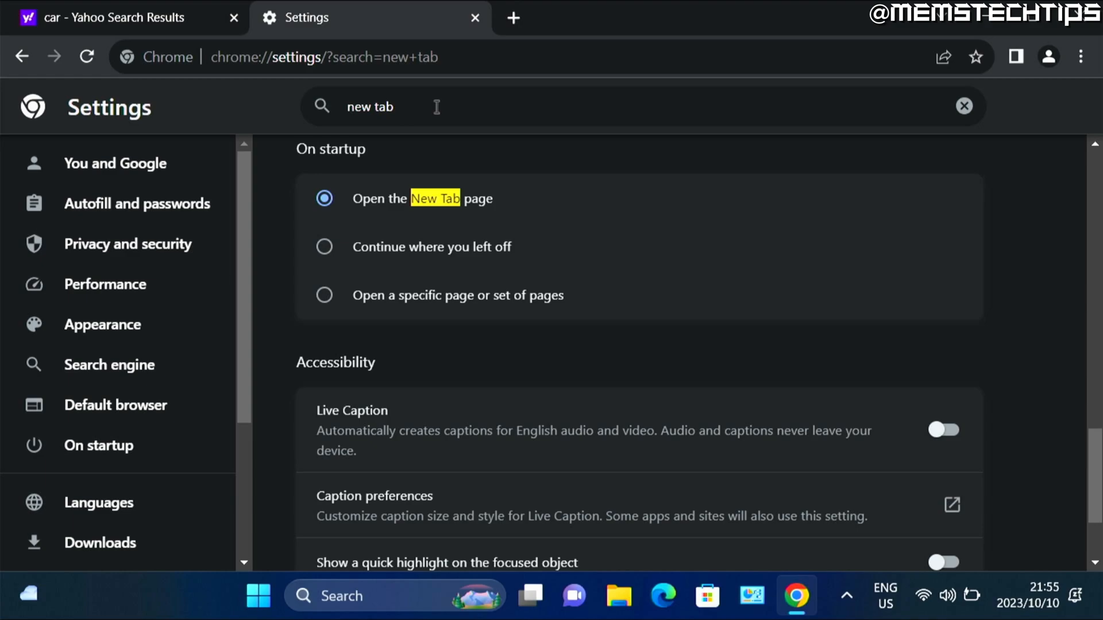
pyautogui.write('search engine')
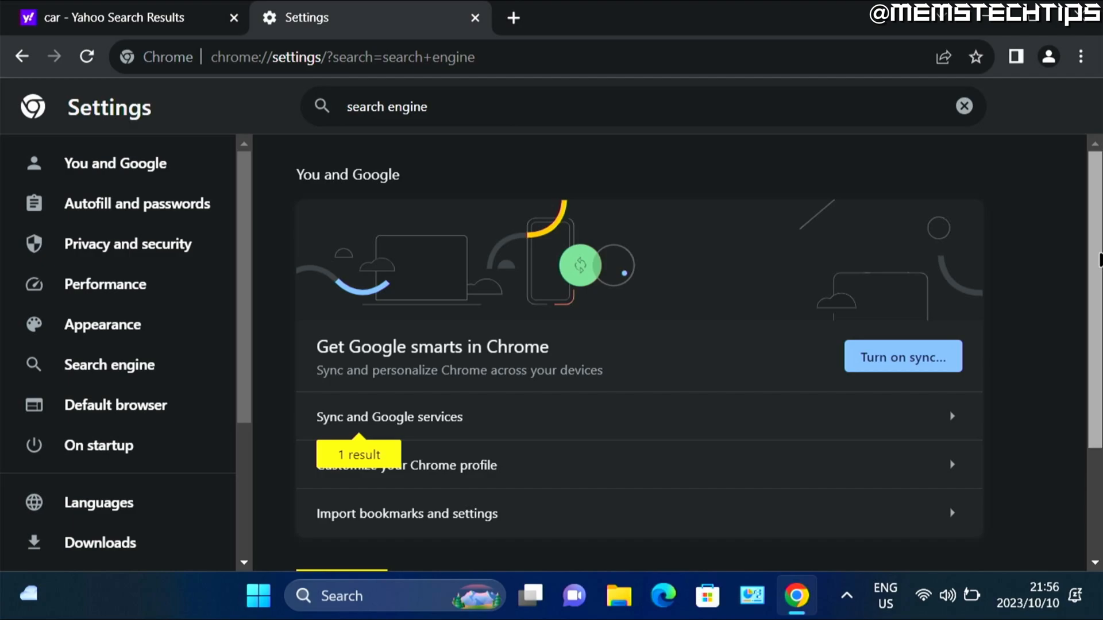
# - Select Google instead of Yahoo! as the address-bar search engine
pyautogui.scroll(-3)
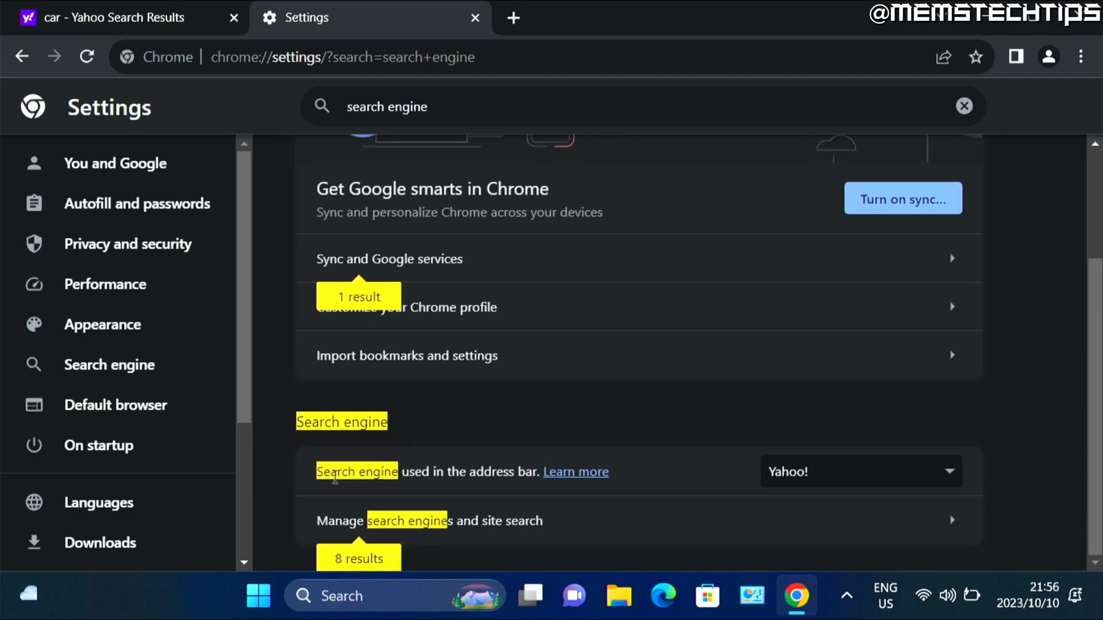
pyautogui.moveTo(467, 477)
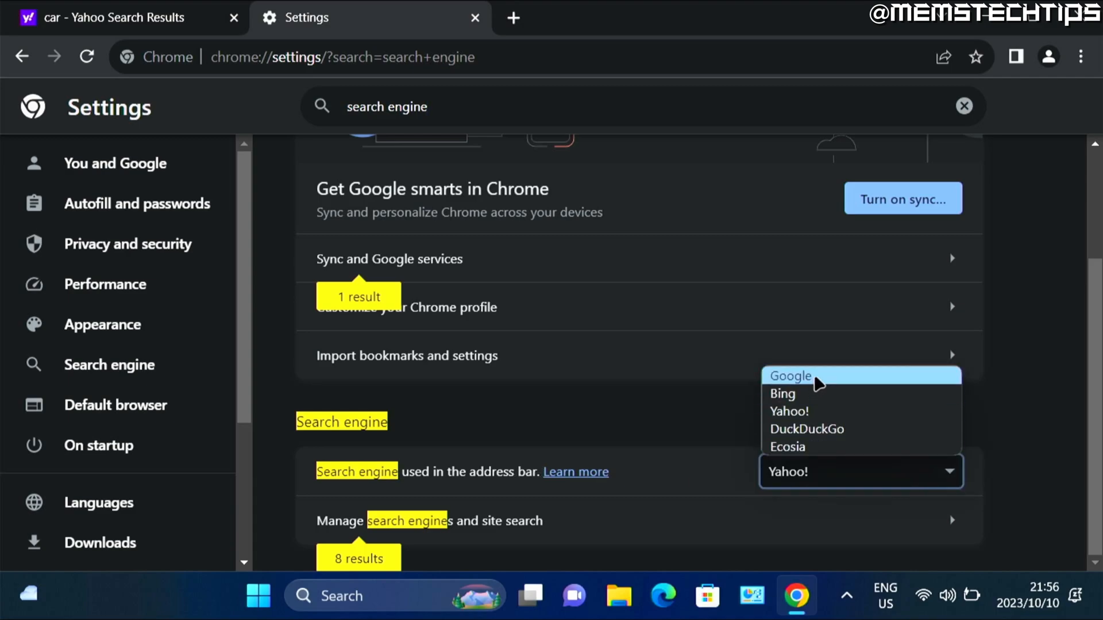
pyautogui.click(790, 377)
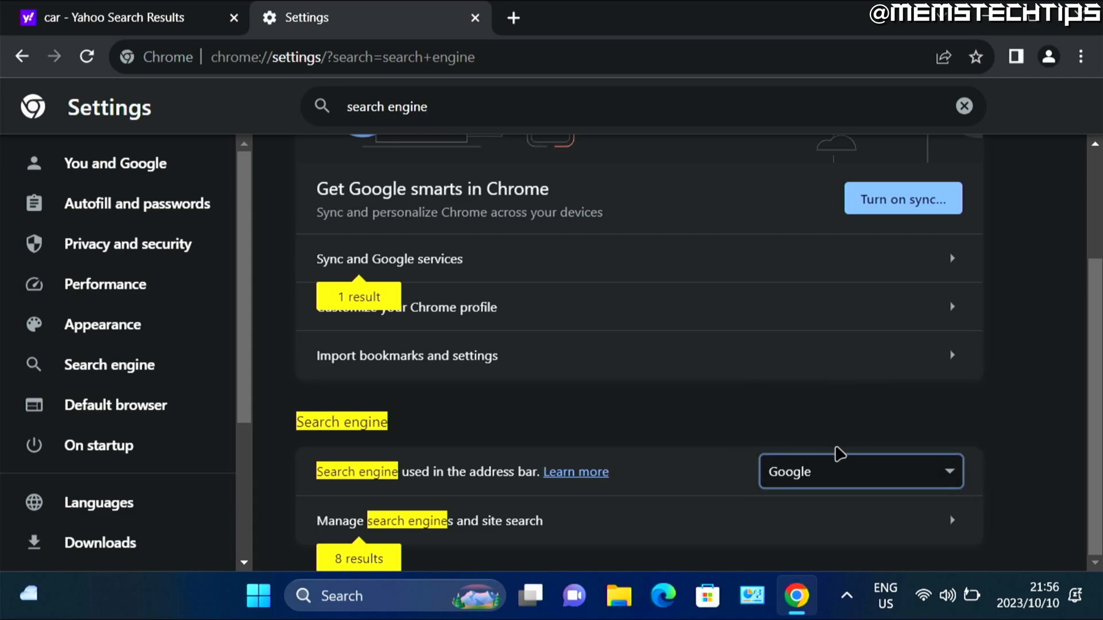
pyautogui.moveTo(492, 529)
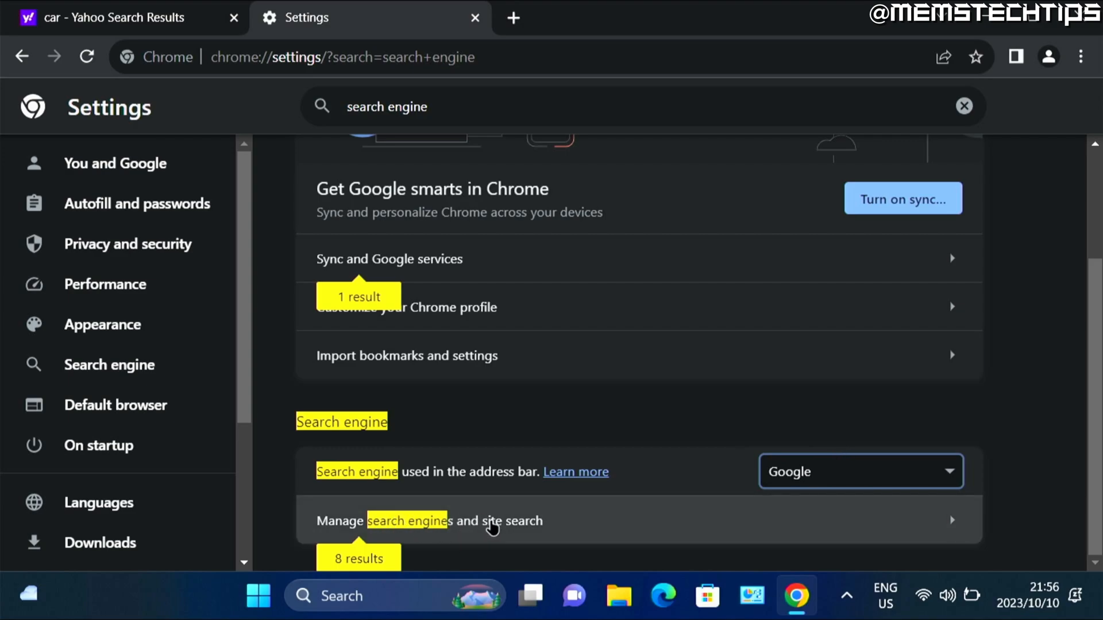
# - Delete the Yahoo! and Bing entries from the Manage search engines list
pyautogui.click(493, 522)
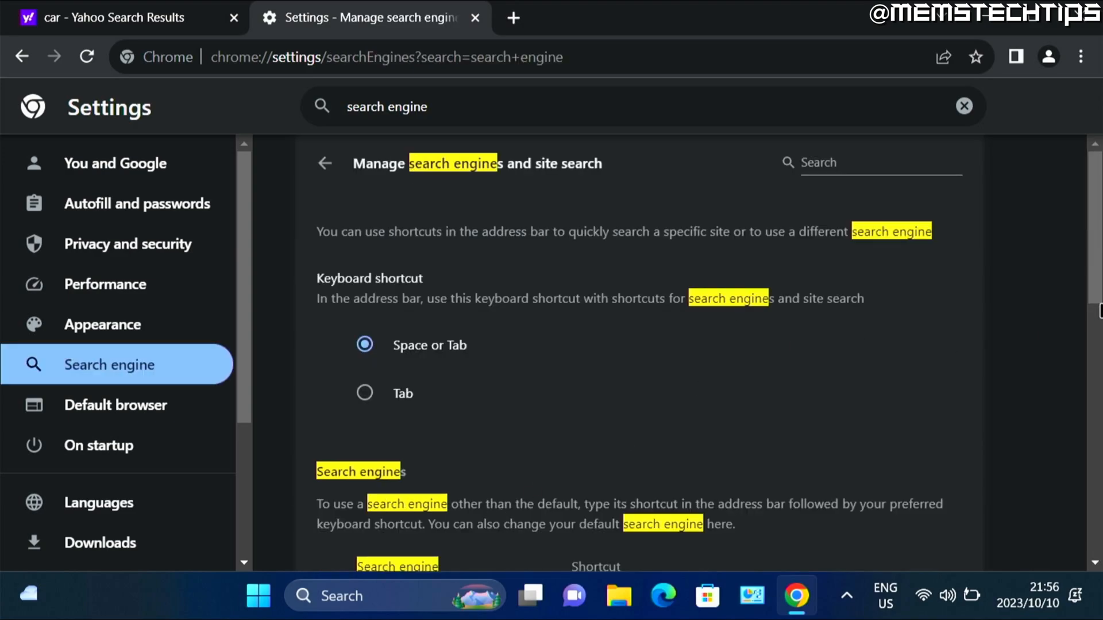
pyautogui.scroll(-3)
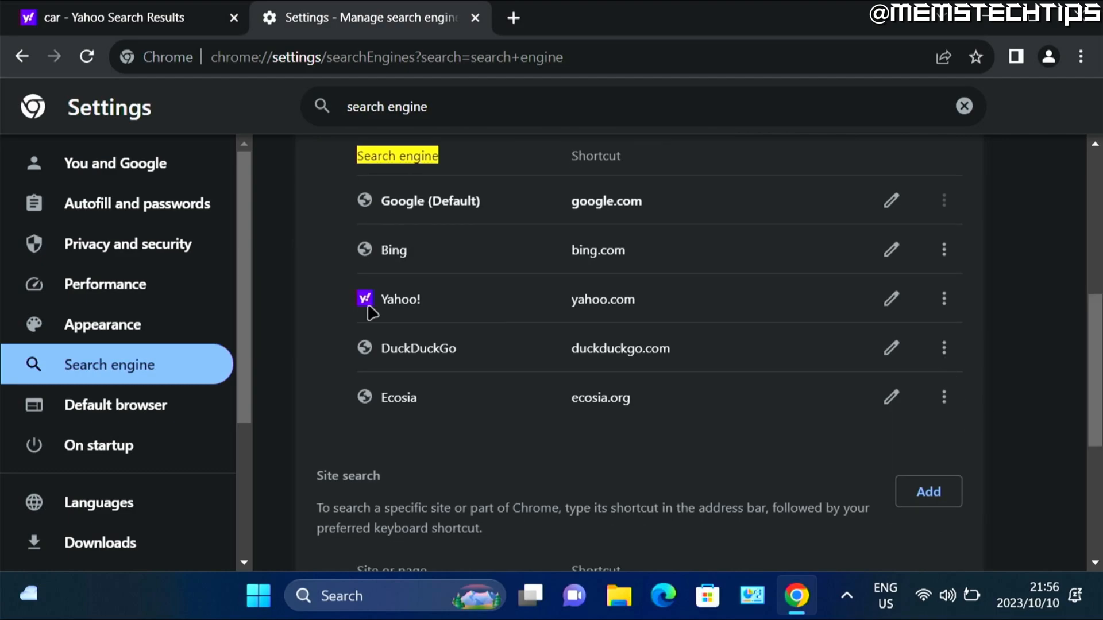
pyautogui.moveTo(944, 299)
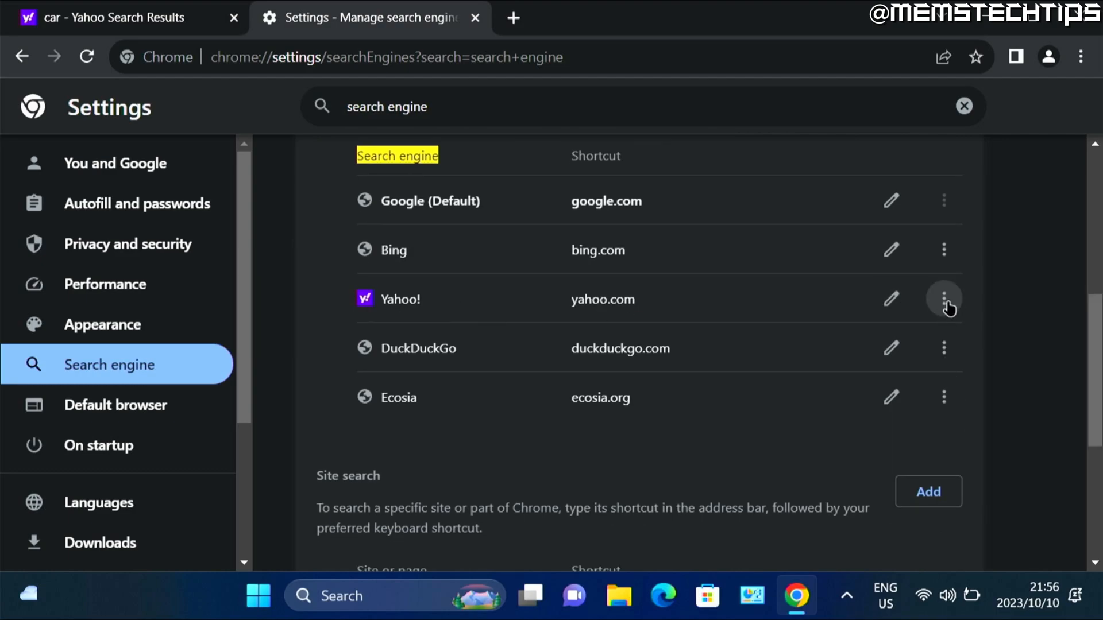
pyautogui.click(943, 298)
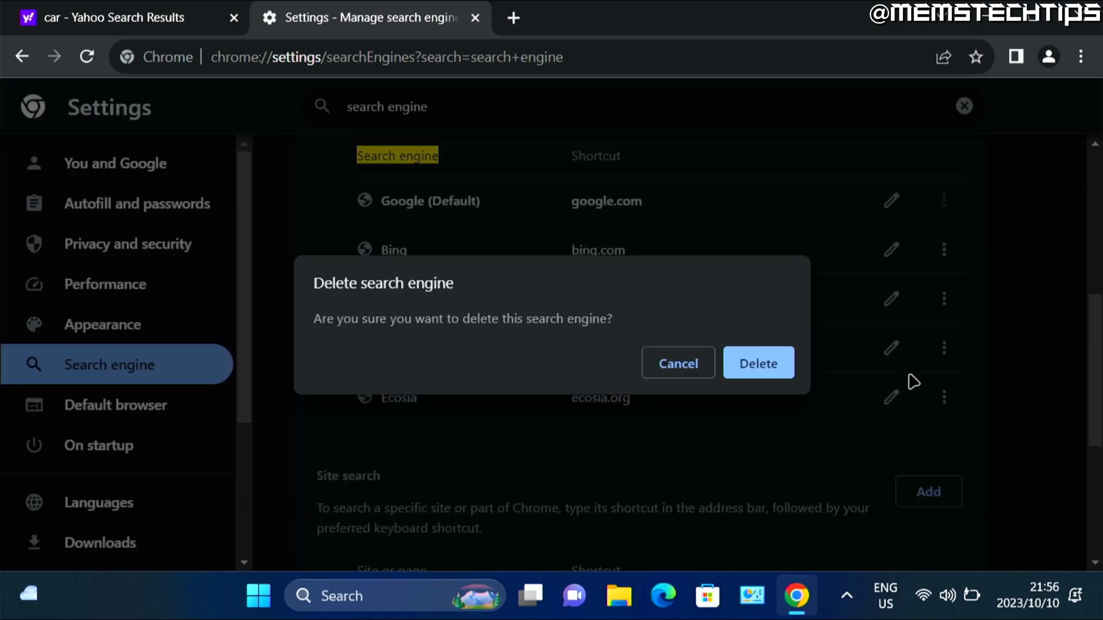
pyautogui.click(758, 363)
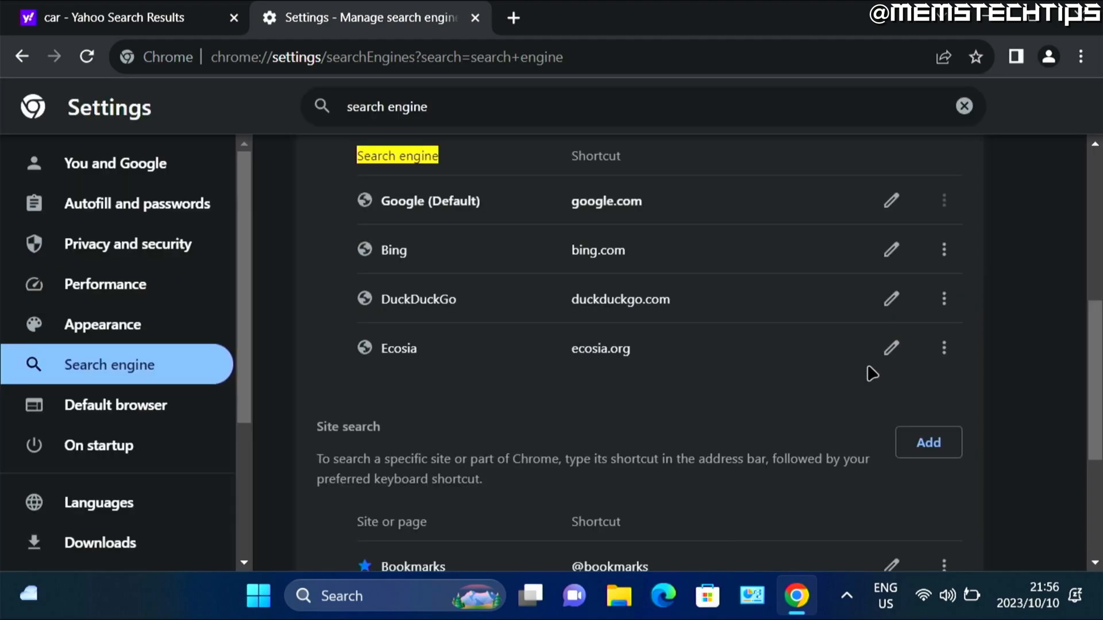
pyautogui.moveTo(943, 250)
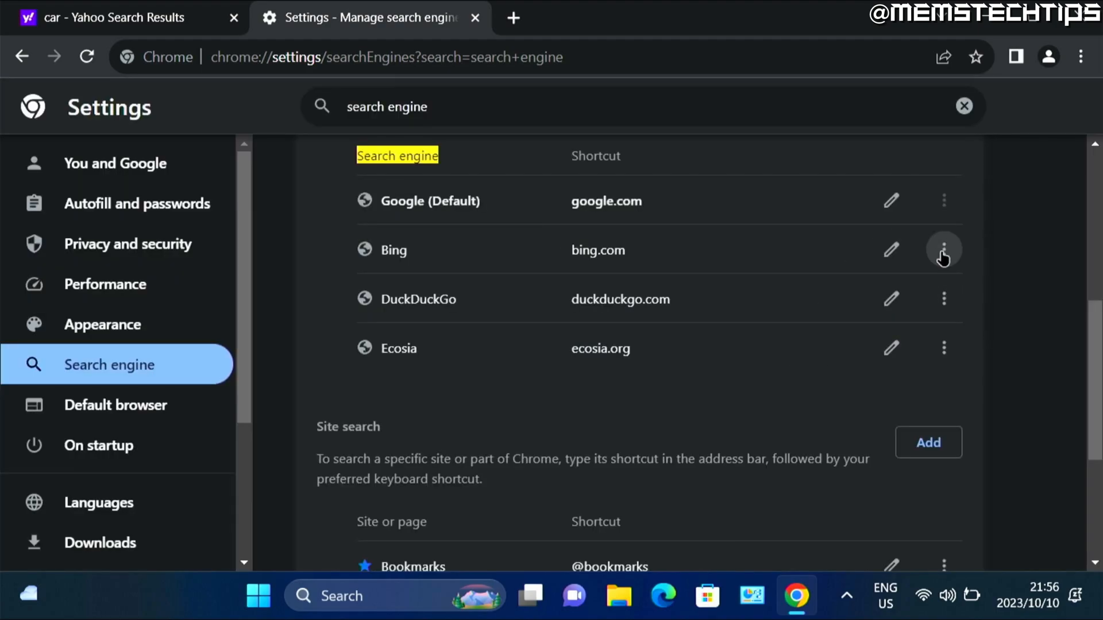
pyautogui.click(943, 248)
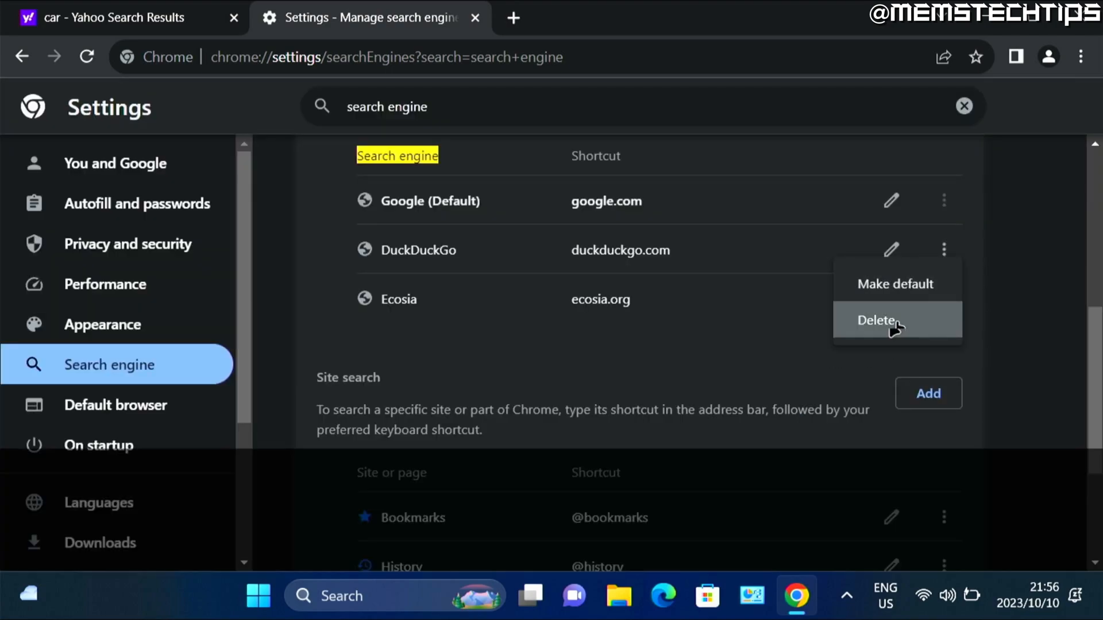
pyautogui.click(877, 320)
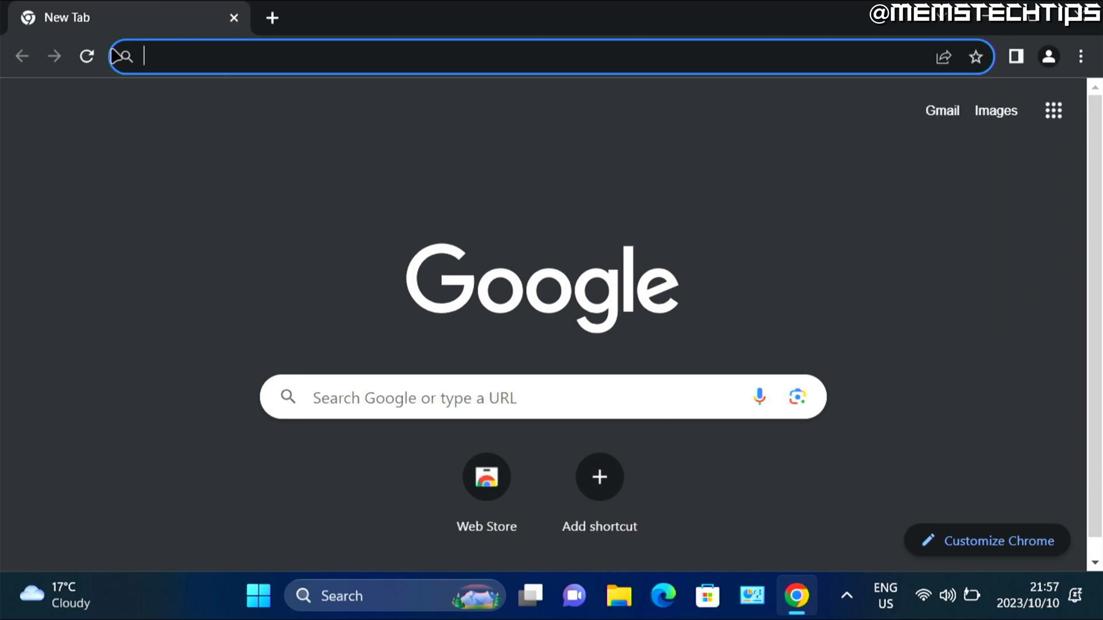
pyautogui.moveTo(331, 67)
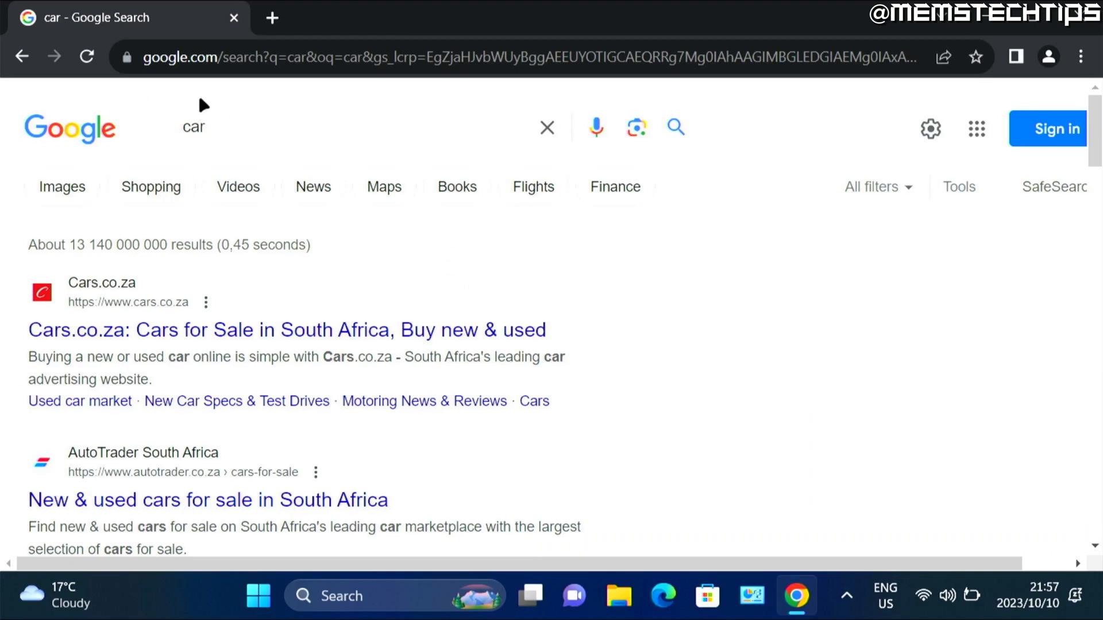
pyautogui.moveTo(178, 102)
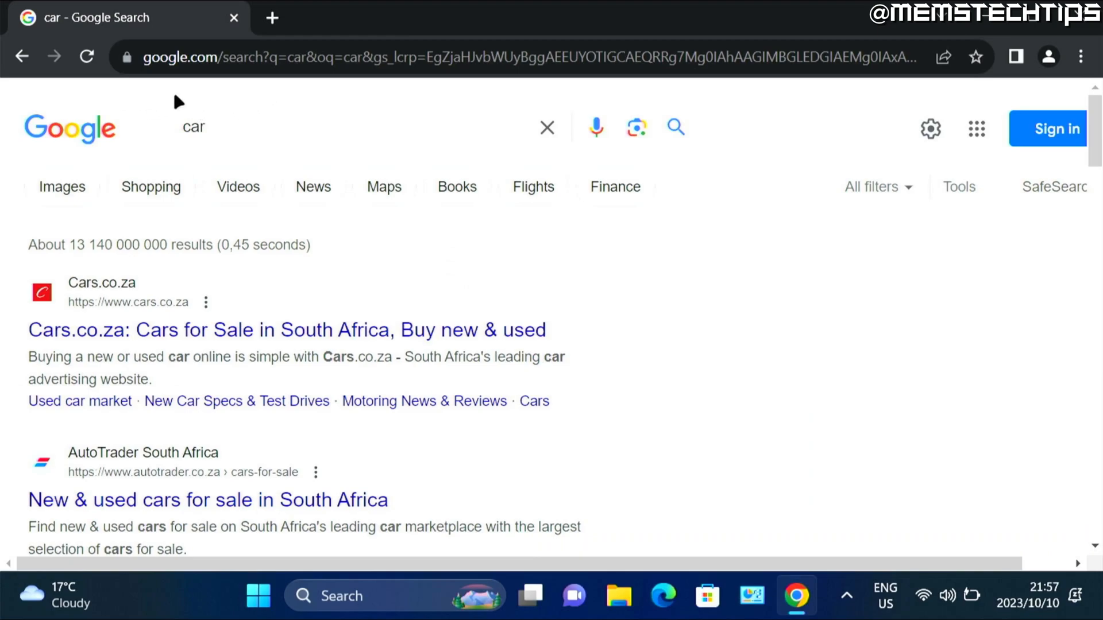